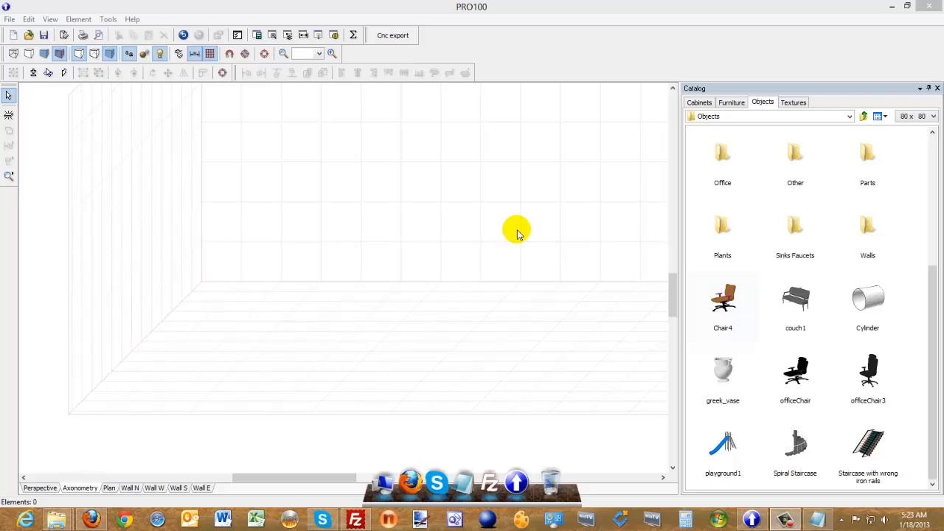
mouse_move(503, 220)
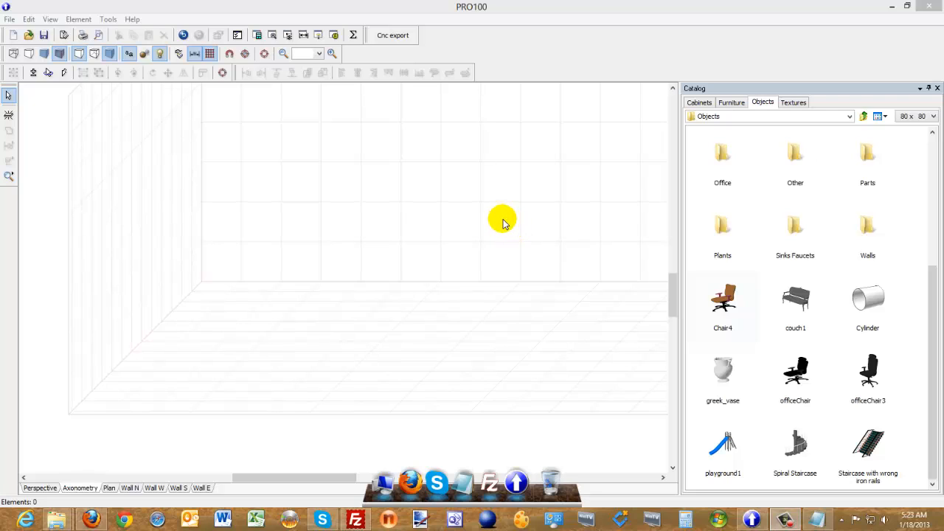
mouse_move(483, 206)
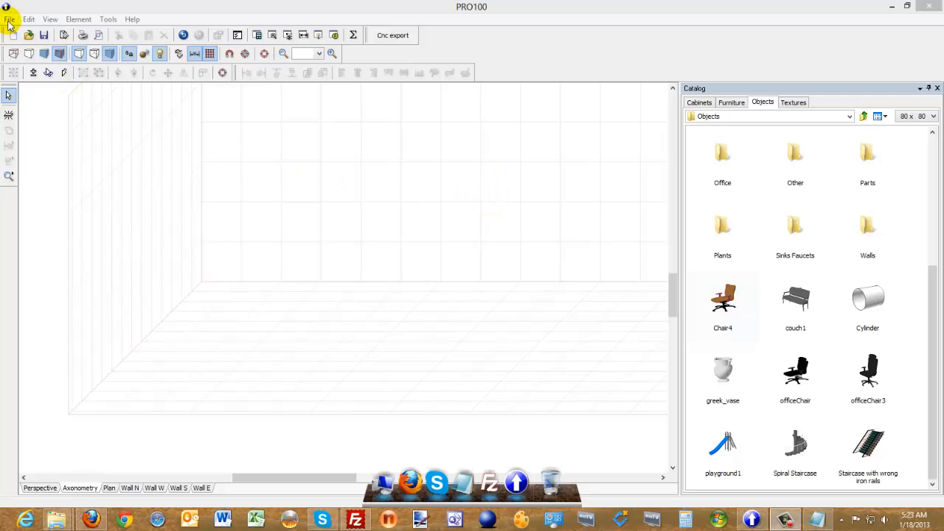
Start an OBJ import and browse into More Chairs, then the officeChair3 folder
left_click(9, 19)
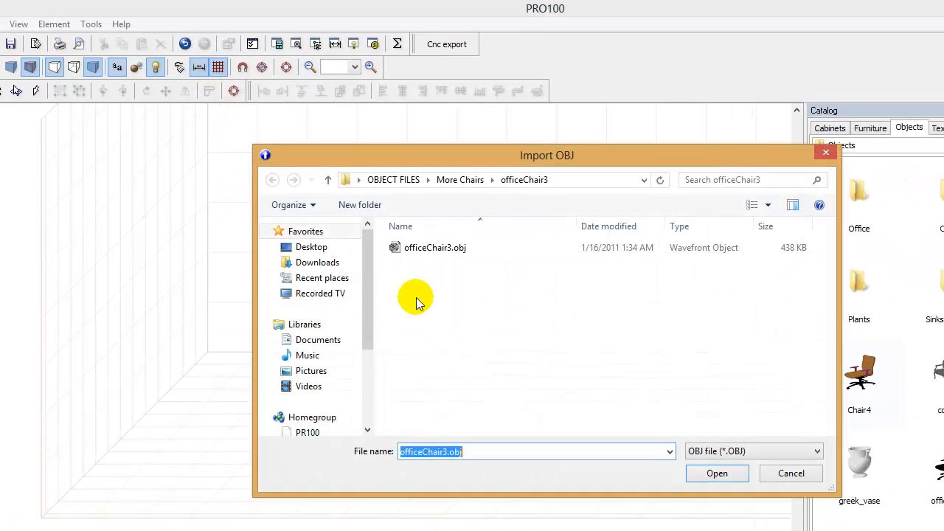
mouse_move(434, 286)
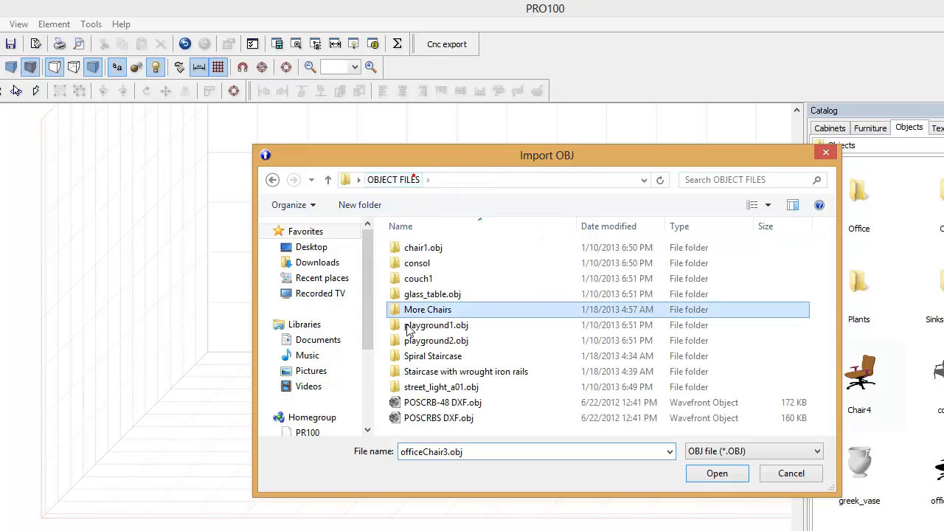
double_click(427, 309)
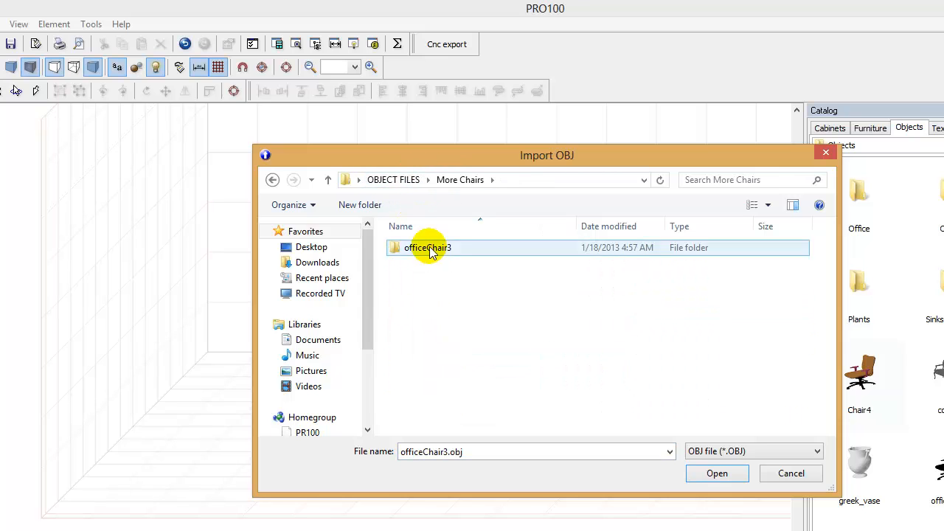
double_click(427, 247)
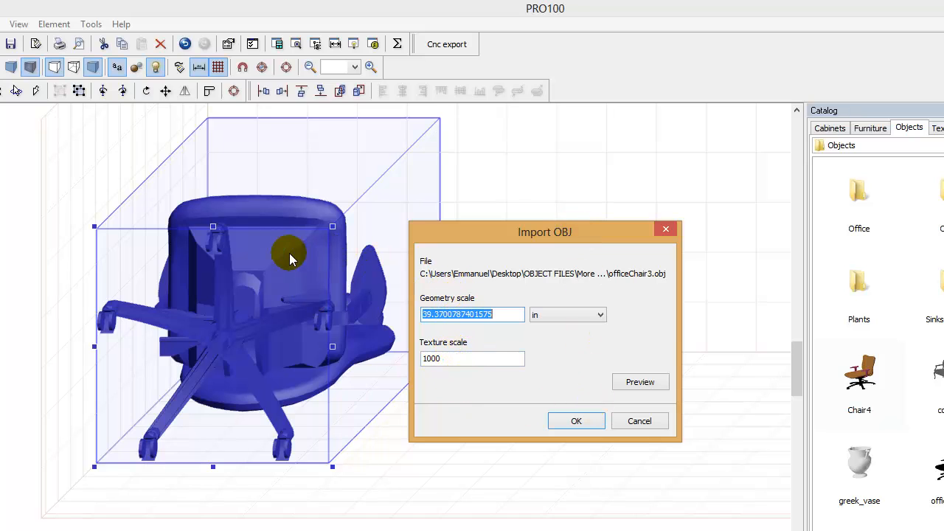
mouse_move(556, 325)
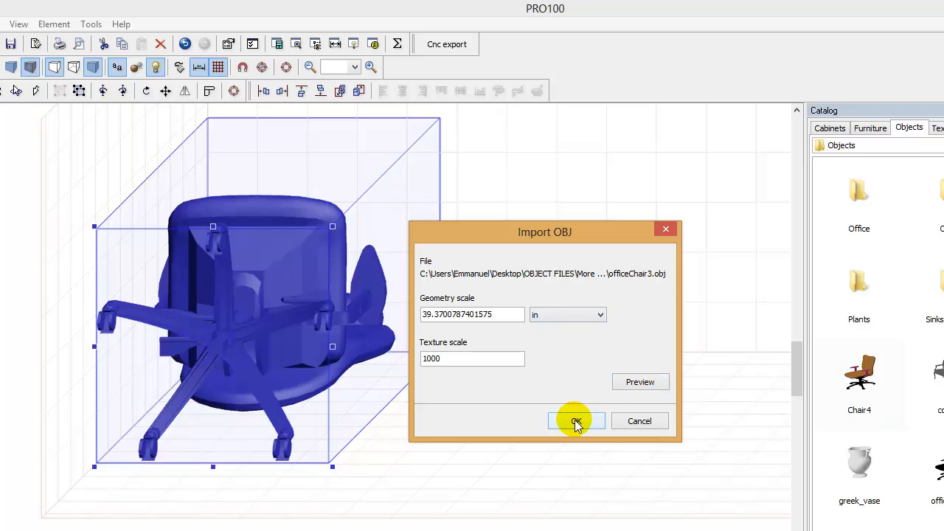
Confirm the default geometry and texture scale to import officeChair3.obj
left_click(576, 420)
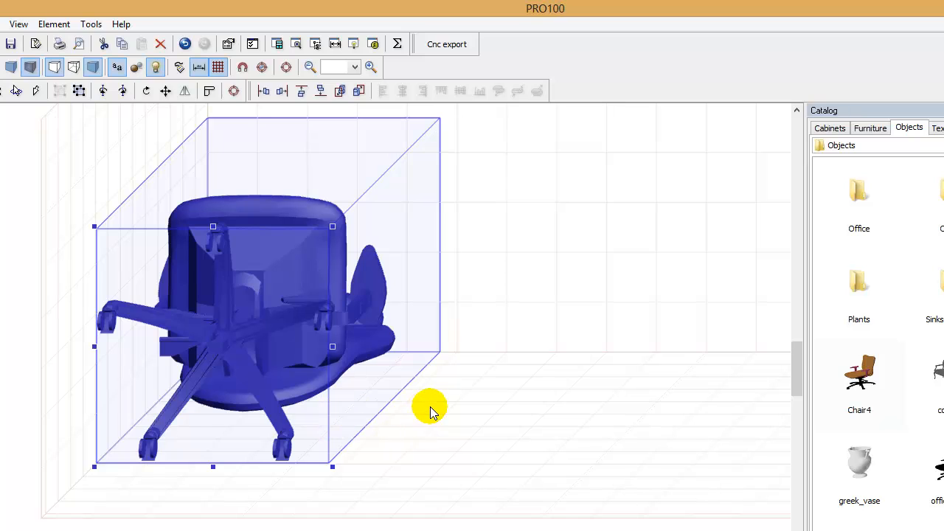
mouse_move(347, 395)
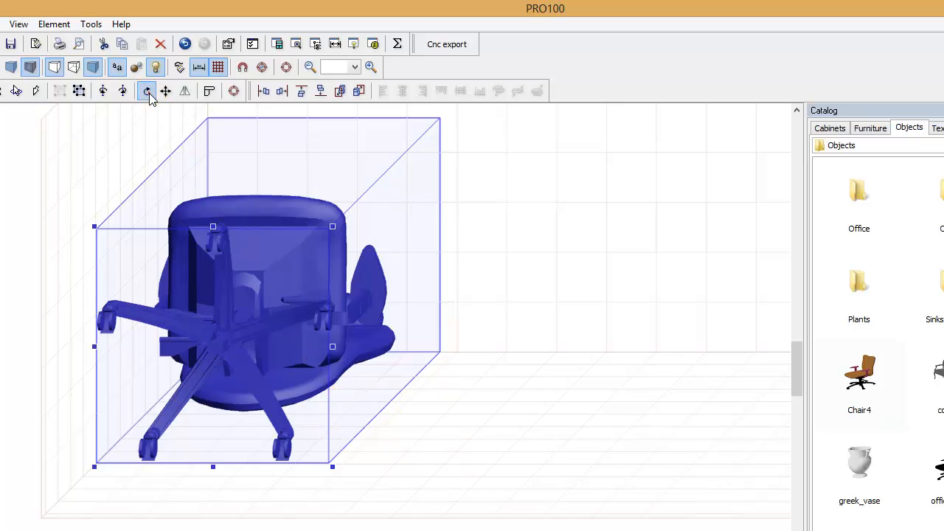
Rotate the chair 90 degrees about the X axis twice until it stands upright
left_click(147, 91)
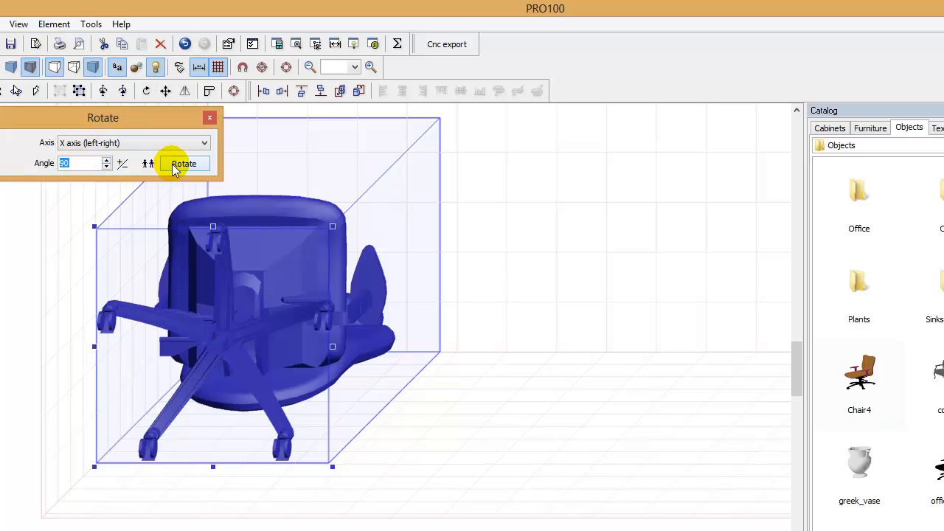
left_click(183, 163)
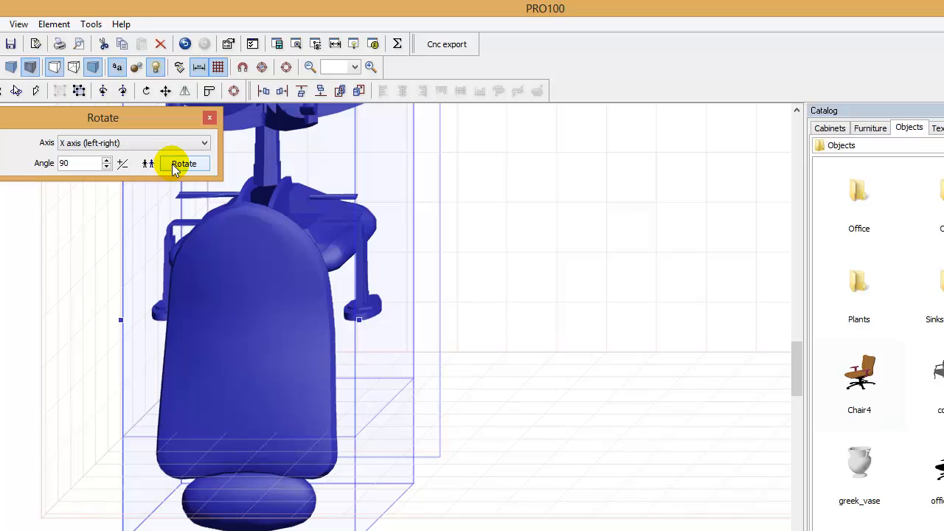
left_click(183, 163)
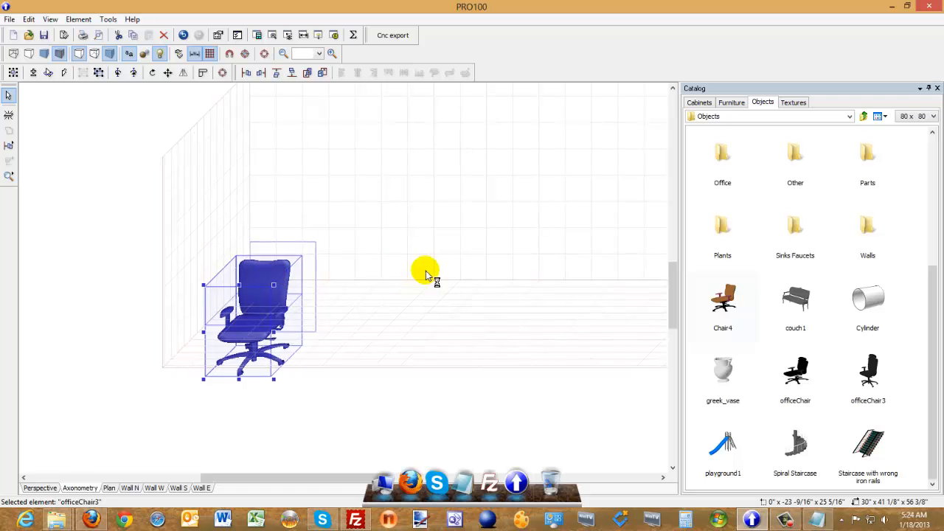
mouse_move(595, 373)
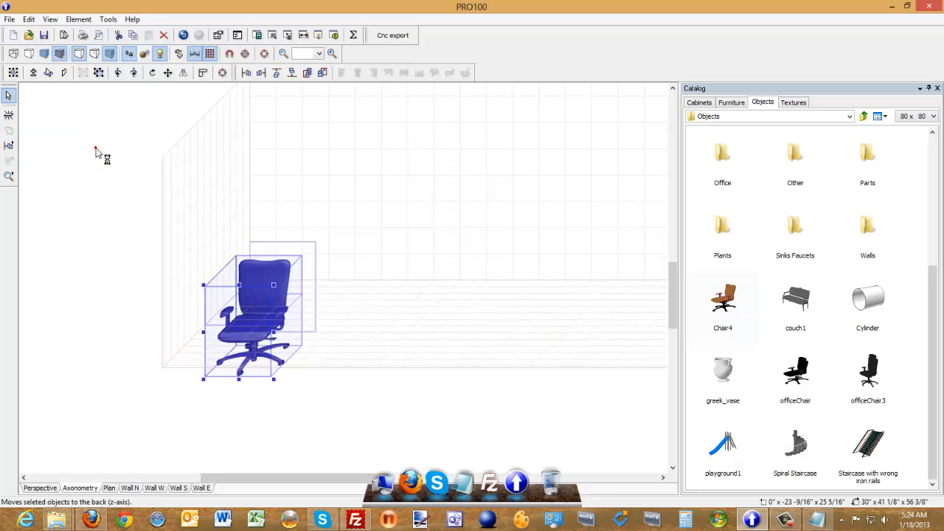
left_click_drag(251, 309, 413, 251)
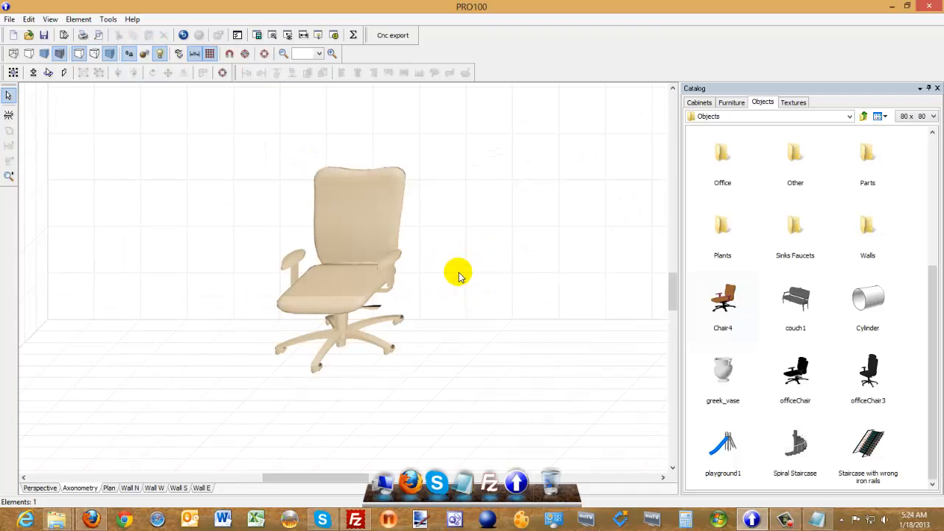
Colour the chair black overall, with a brown backrest, dark red seat and black armrests
left_click(354, 266)
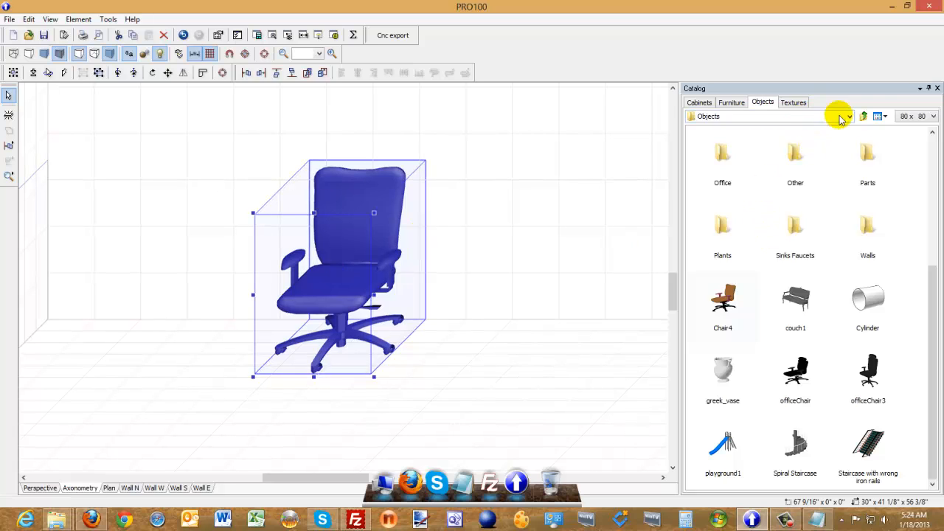
left_click(793, 102)
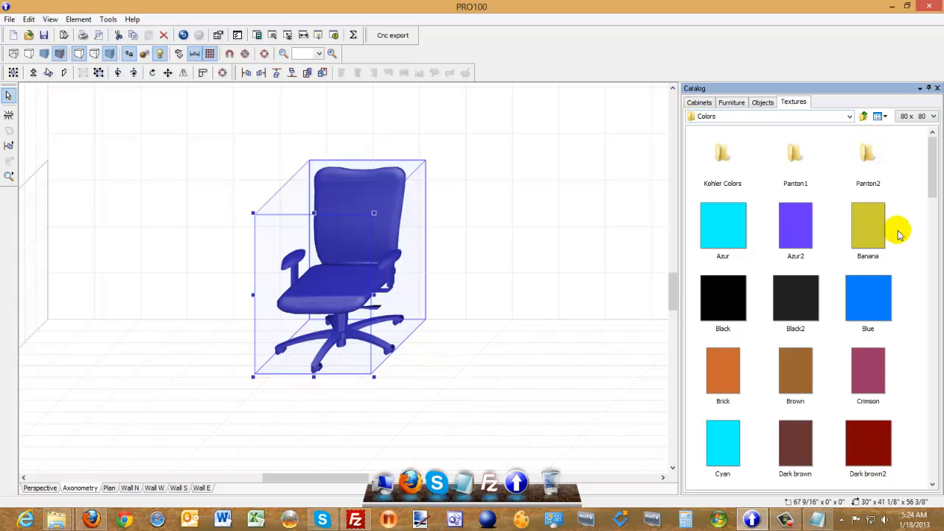
left_click(722, 298)
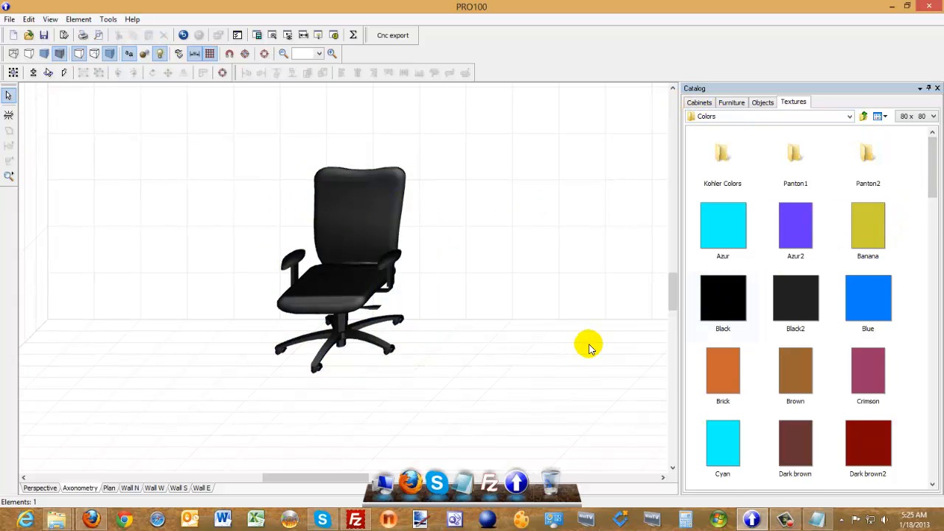
left_click(794, 370)
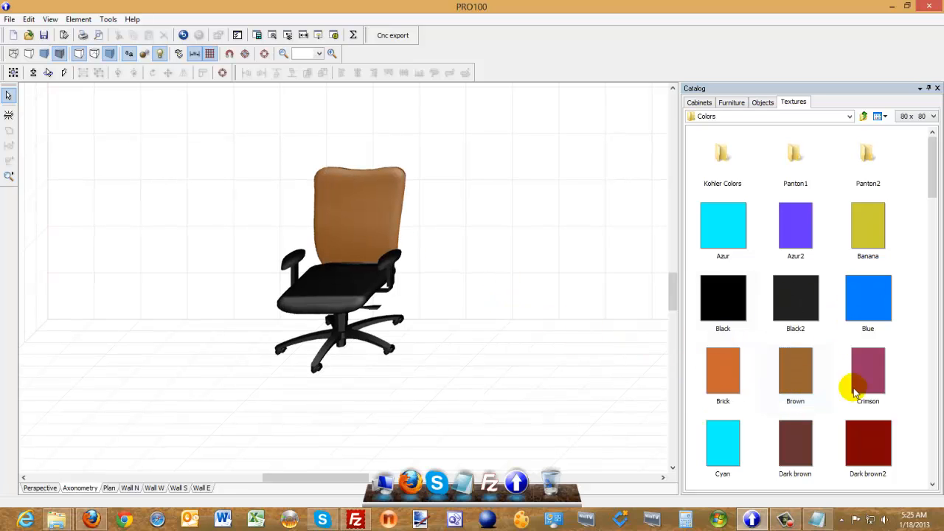
left_click(868, 371)
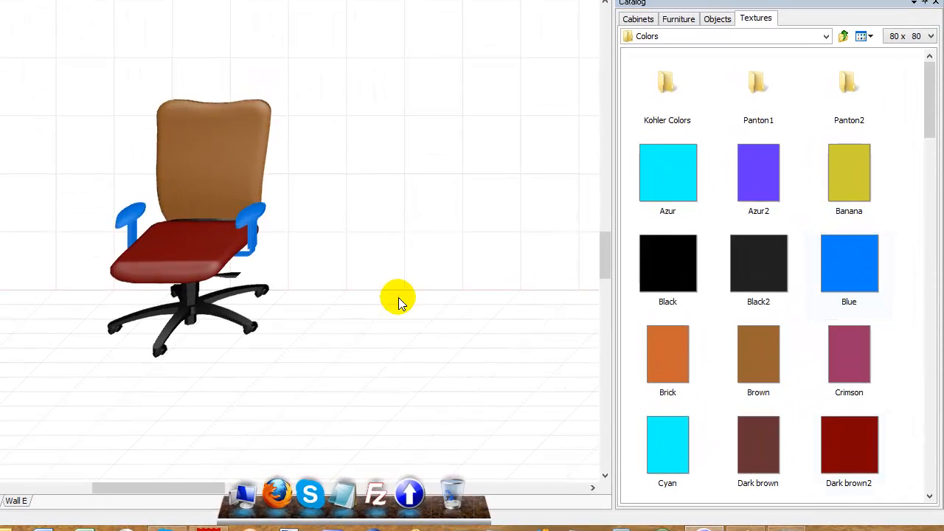
left_click(667, 263)
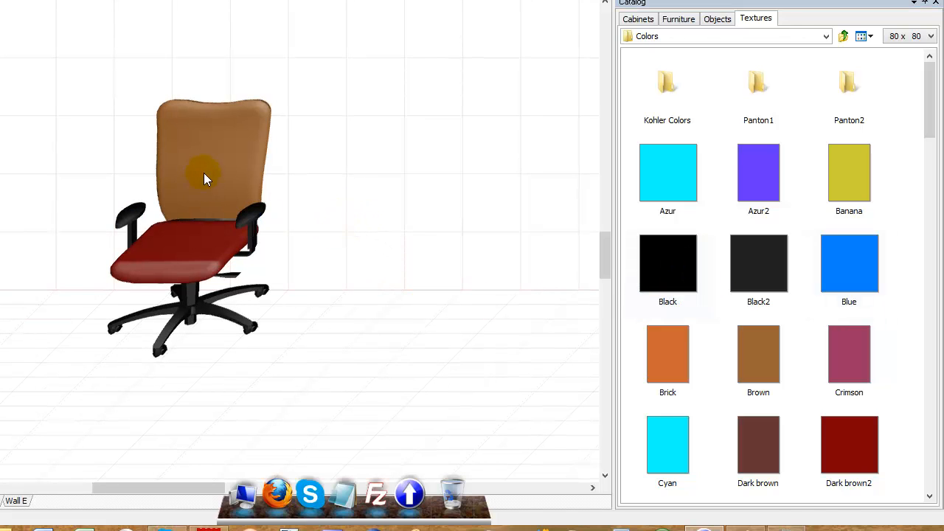
Add the recoloured chair to the catalog under the name 'Test'
right_click(206, 177)
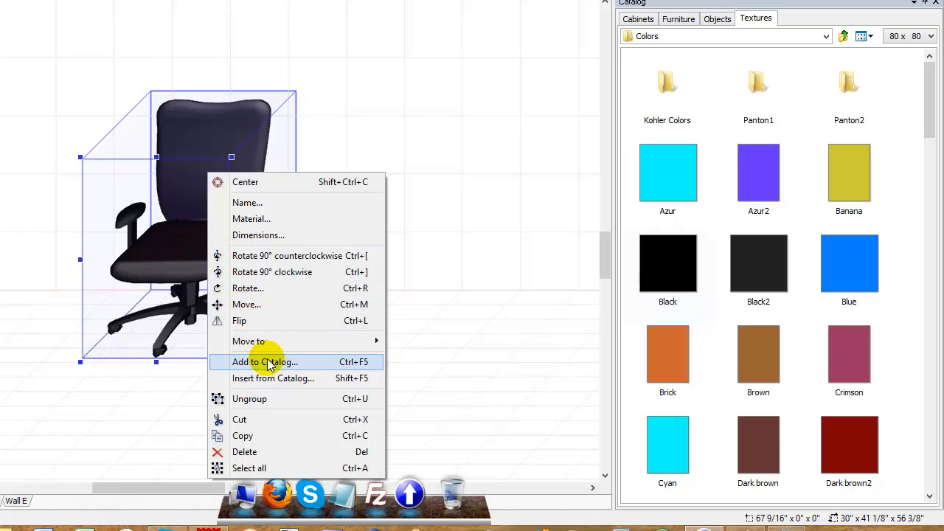
left_click(264, 361)
type("Test")
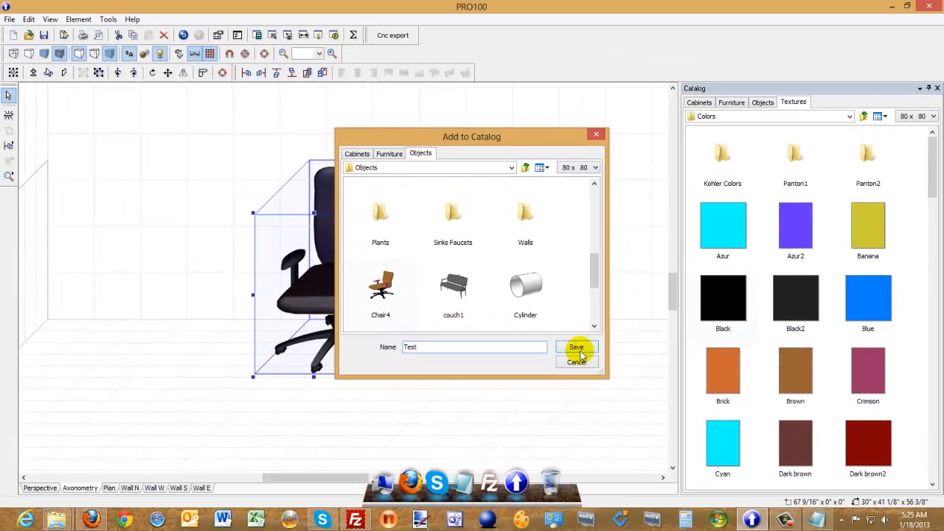
left_click(576, 348)
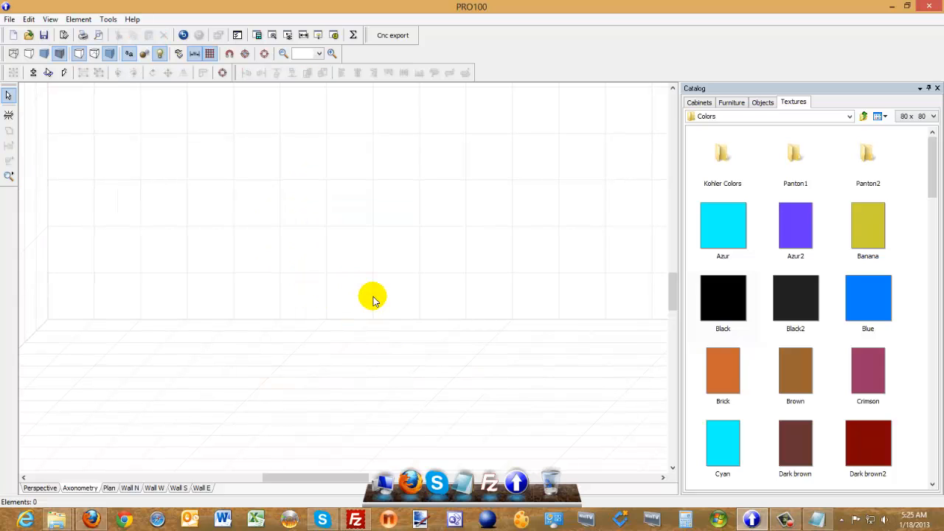
mouse_move(670, 137)
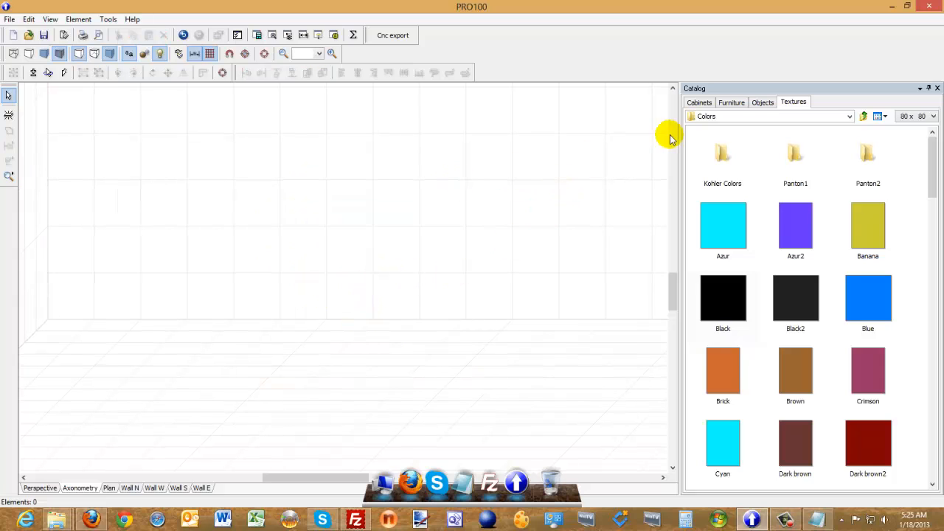
Find the 'Test' chair at the end of the Objects catalog and place it in the room
left_click(762, 101)
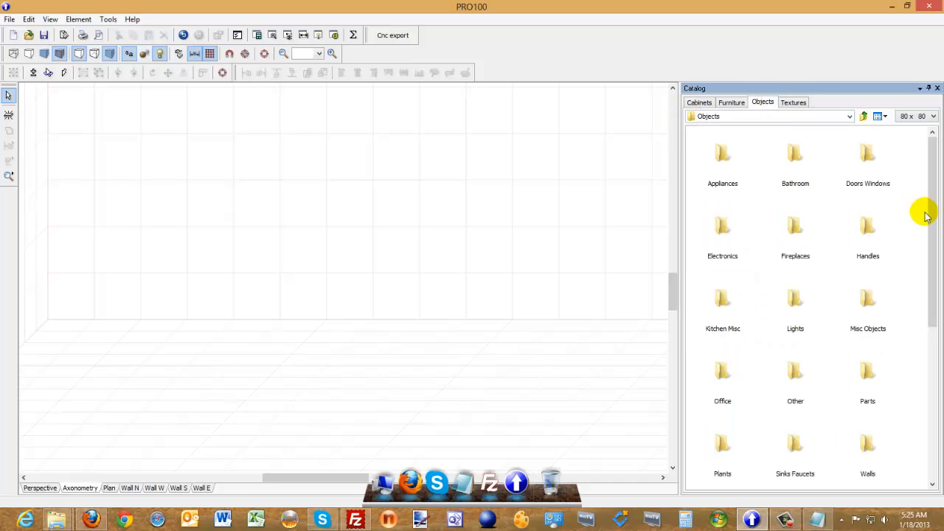
scroll("down", 3)
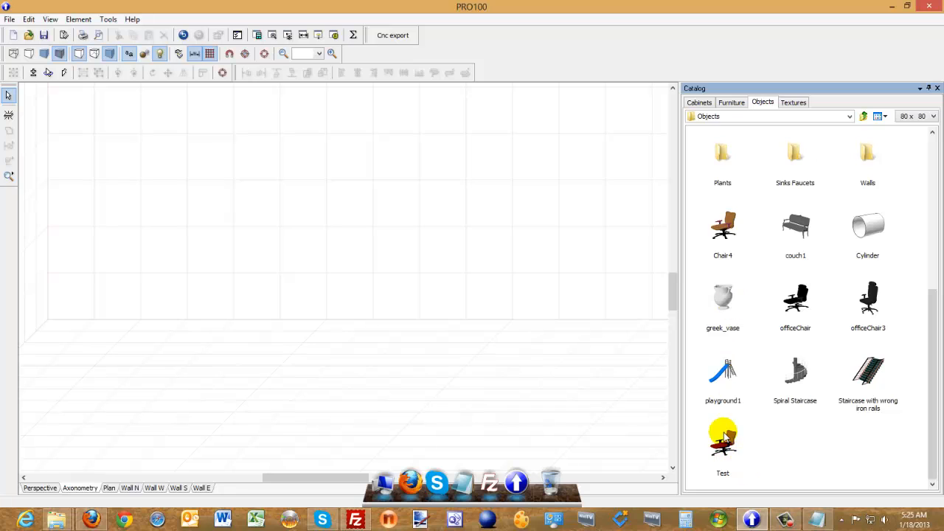
left_click(721, 443)
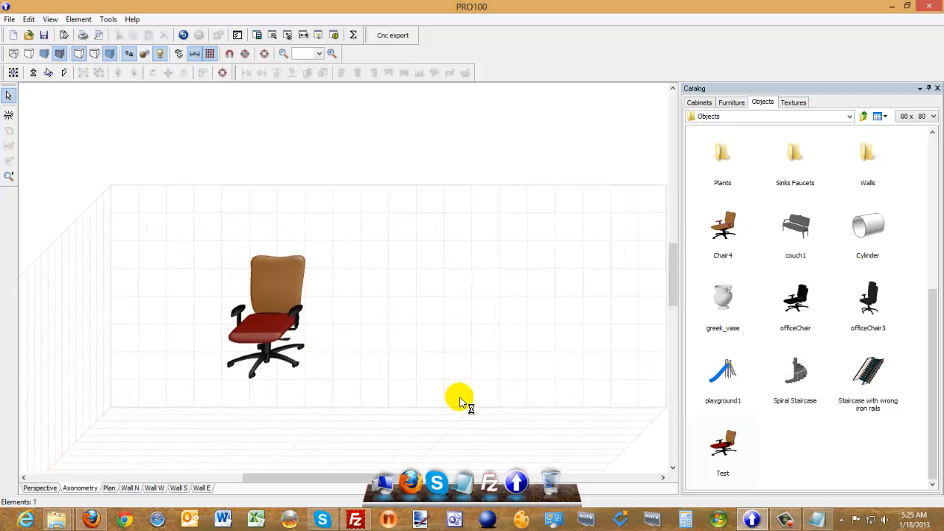
mouse_move(461, 384)
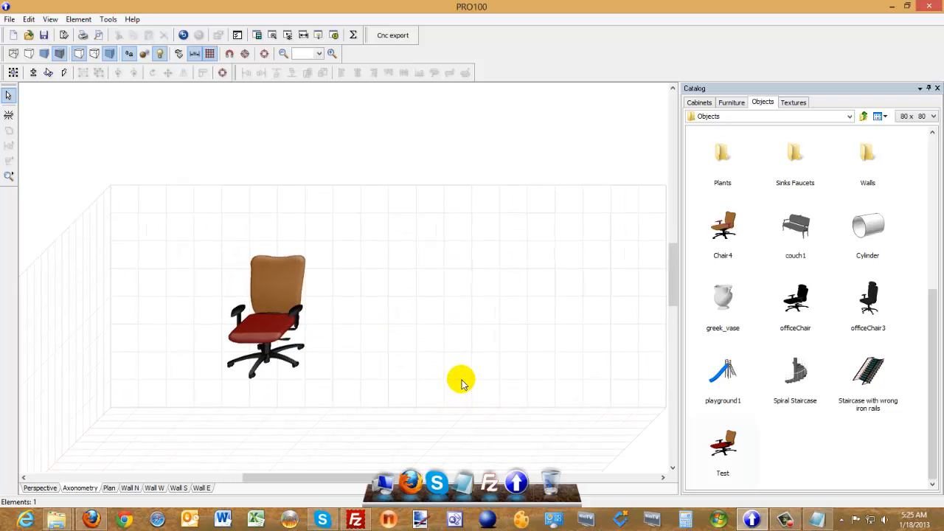
mouse_move(458, 355)
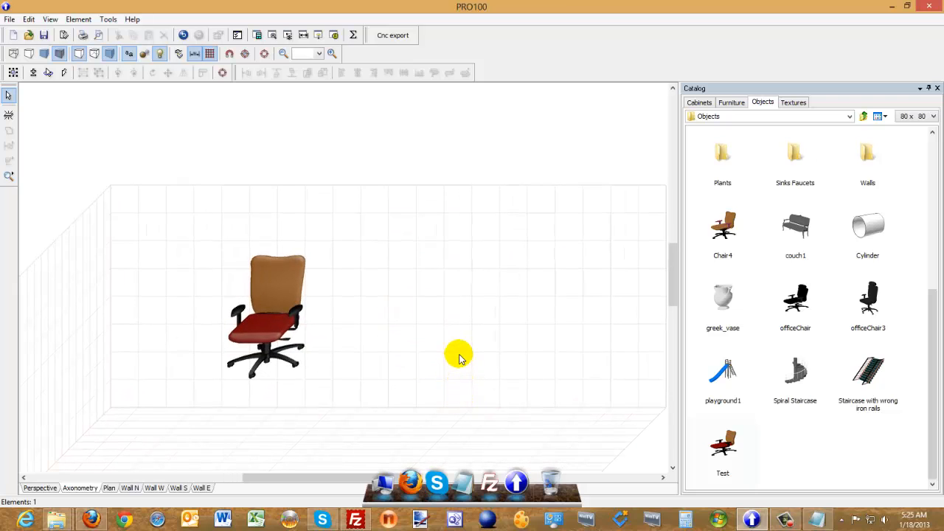
mouse_move(498, 305)
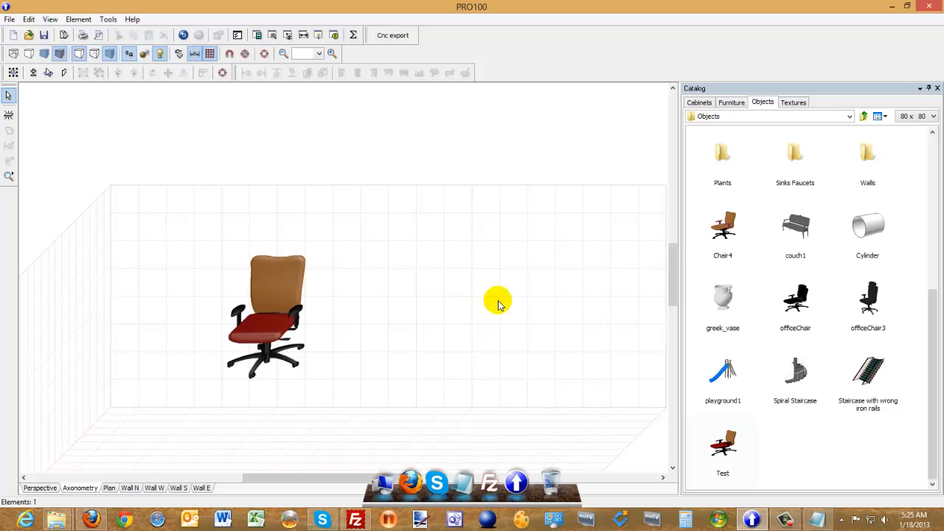